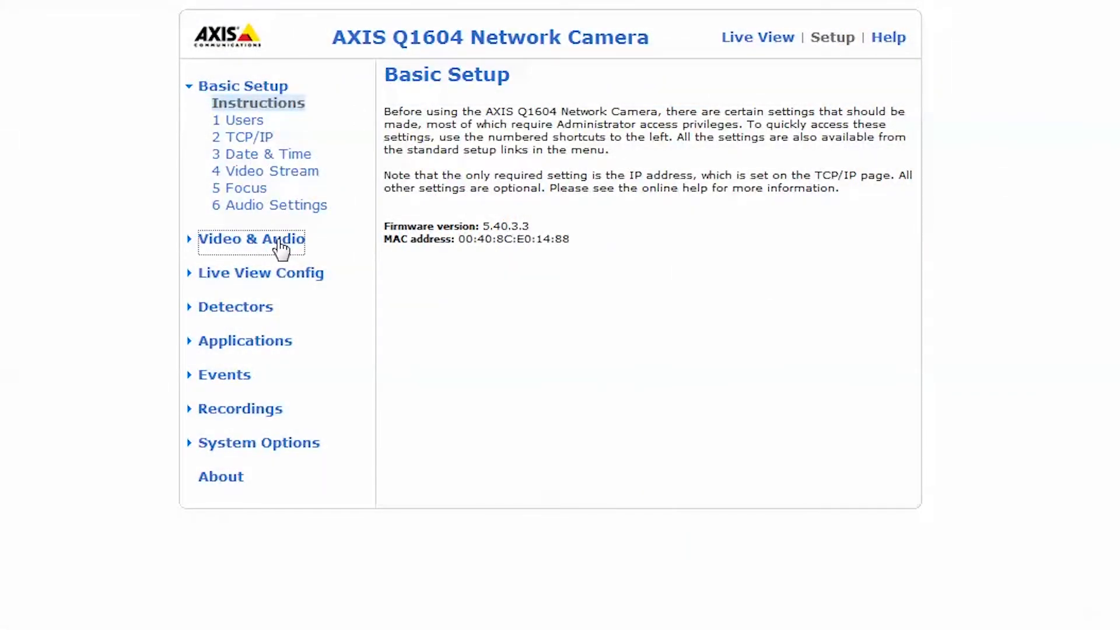
# - Set the H.264 stream's GOV length to 1 under Video & Audio settings and save
pyautogui.click(251, 239)
pyautogui.write('1')
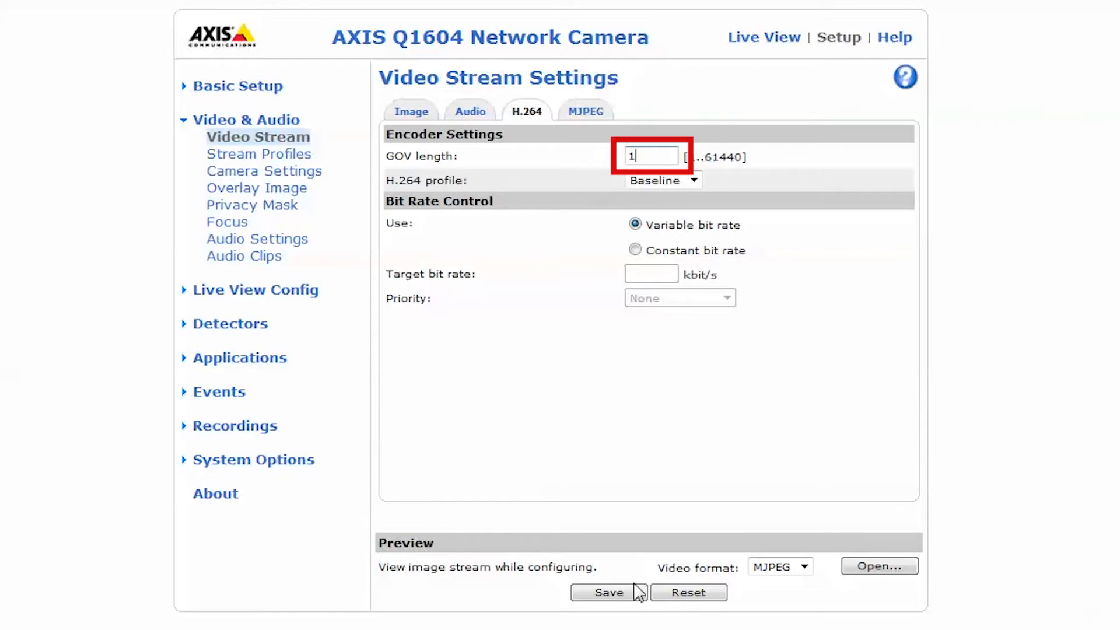
pyautogui.click(879, 566)
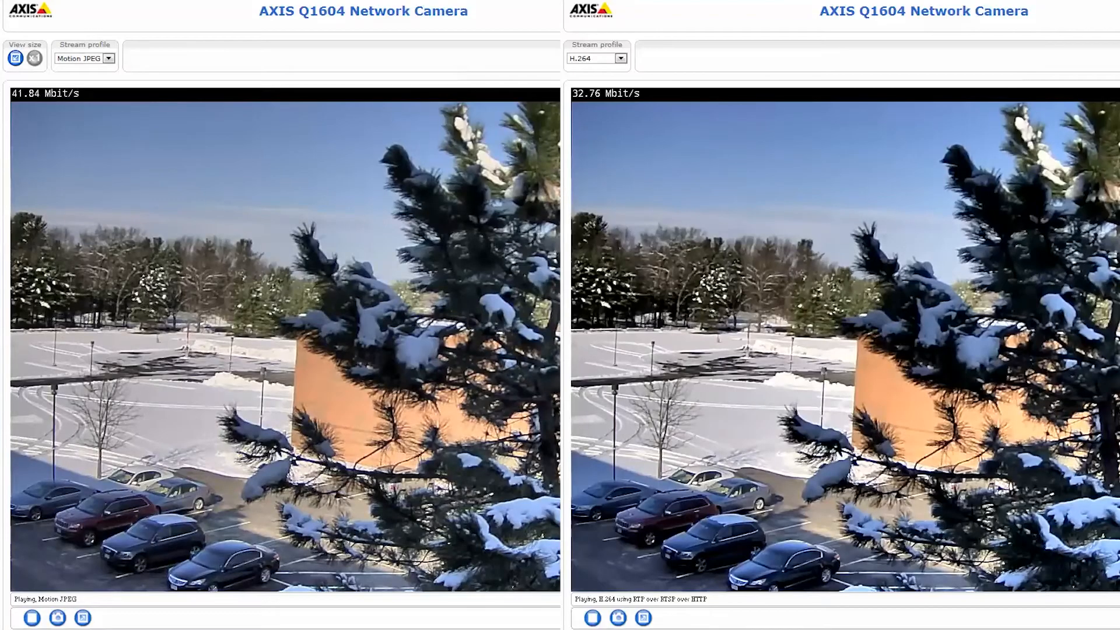